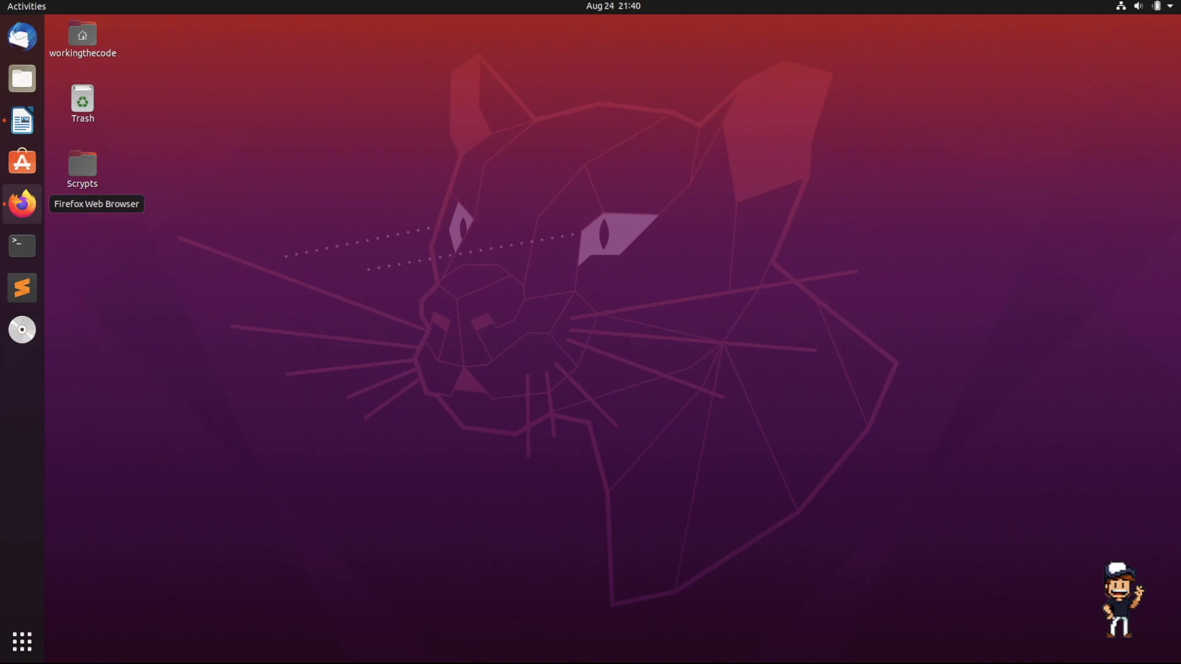
mouse_move(22, 243)
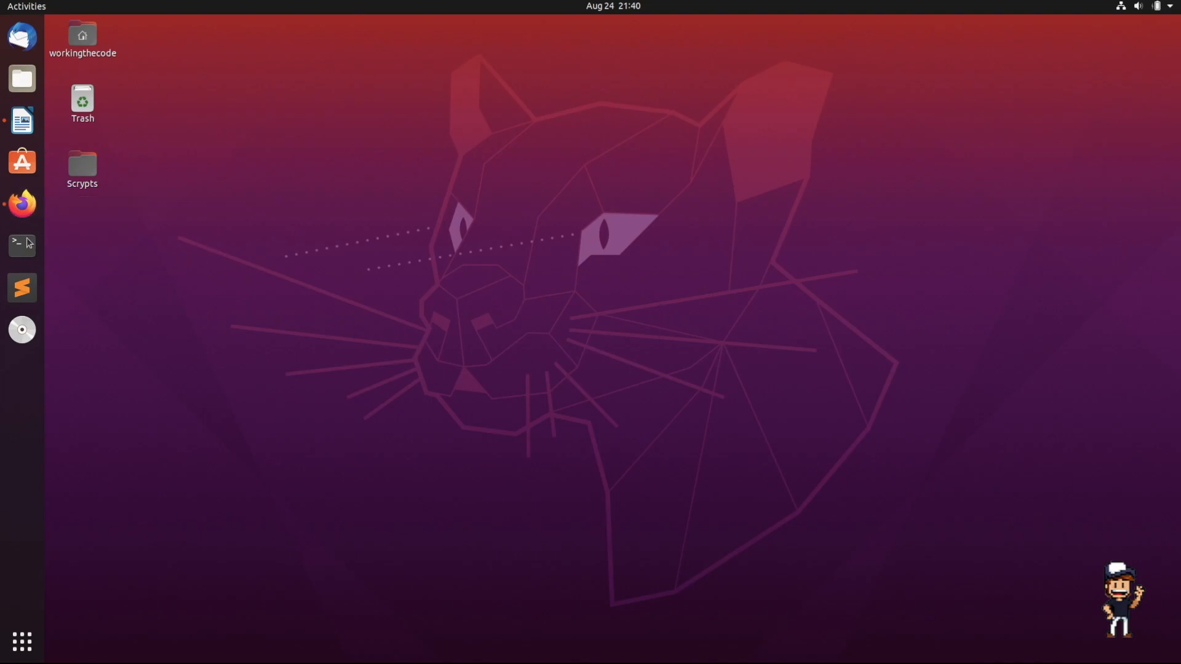
mouse_move(22, 203)
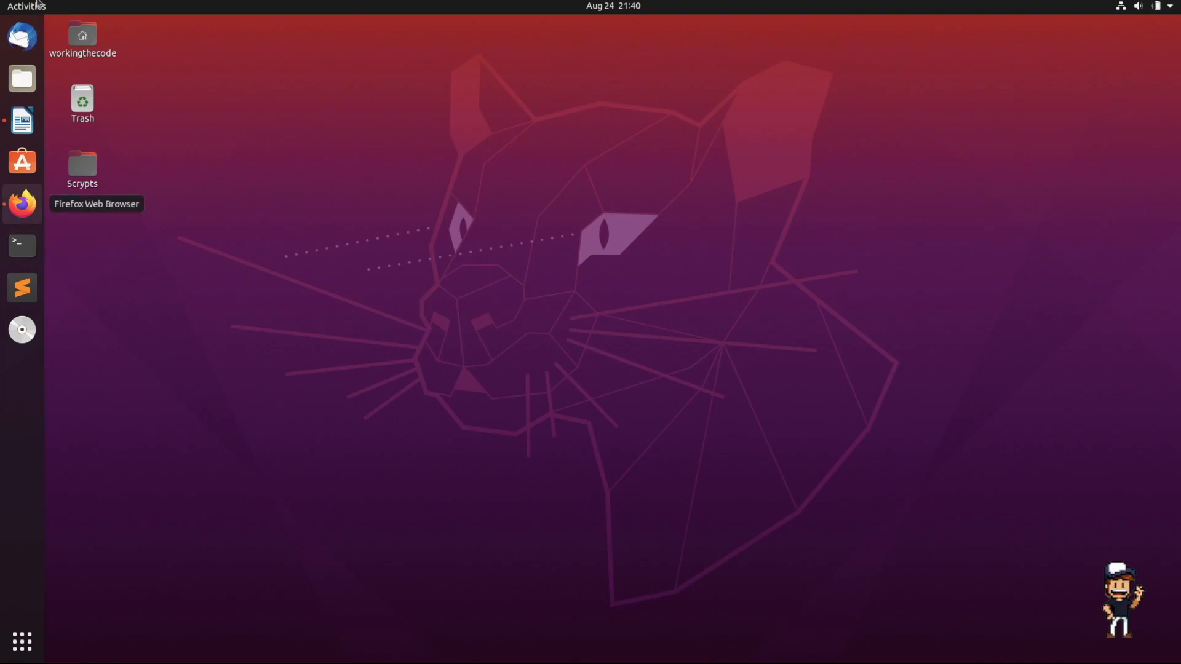
mouse_move(22, 7)
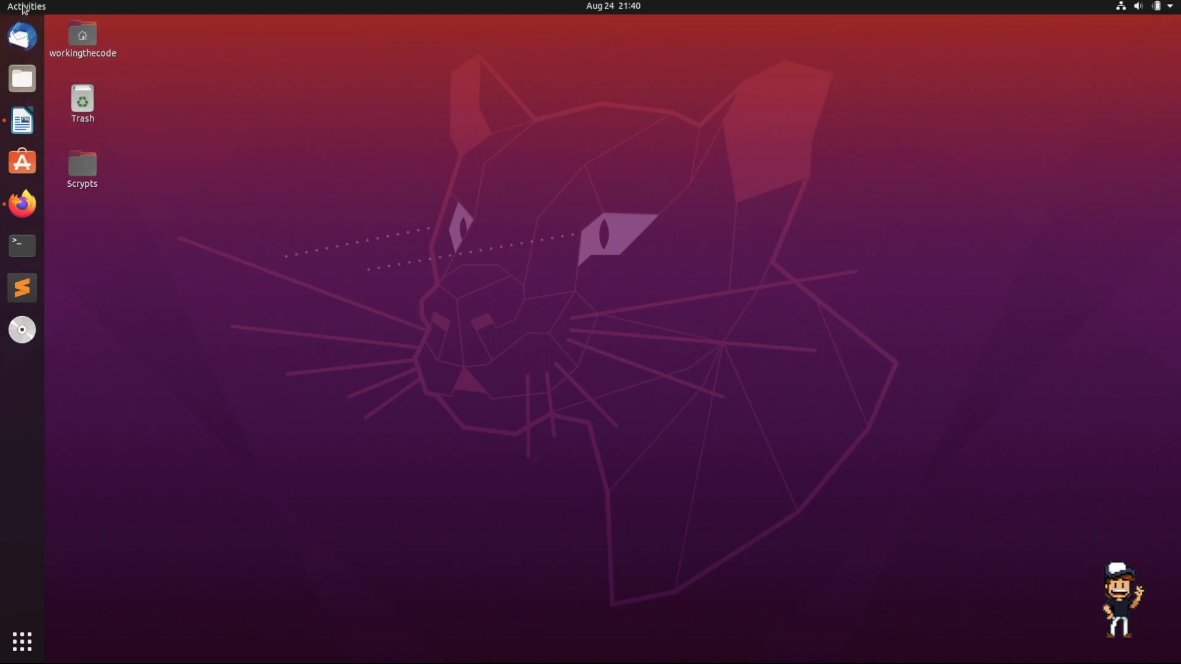
- Launch Terminal from the Ubuntu dock
click(26, 6)
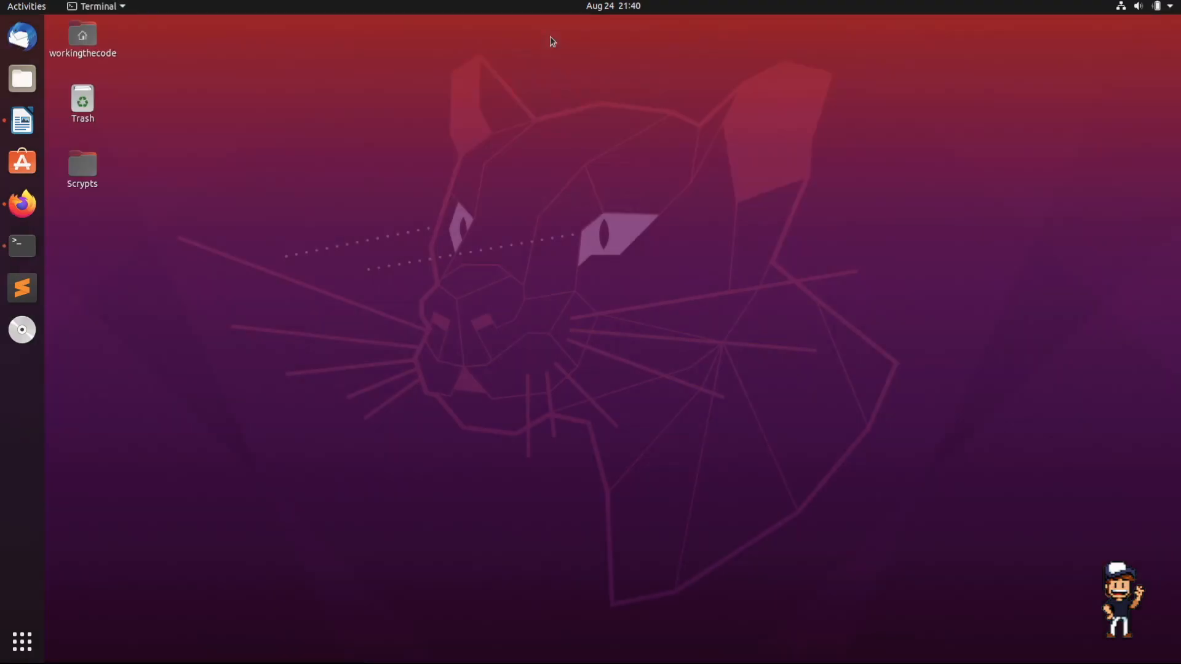
- List all files in the home folder, hidden ones included, and pick out .bashrc
click(22, 245)
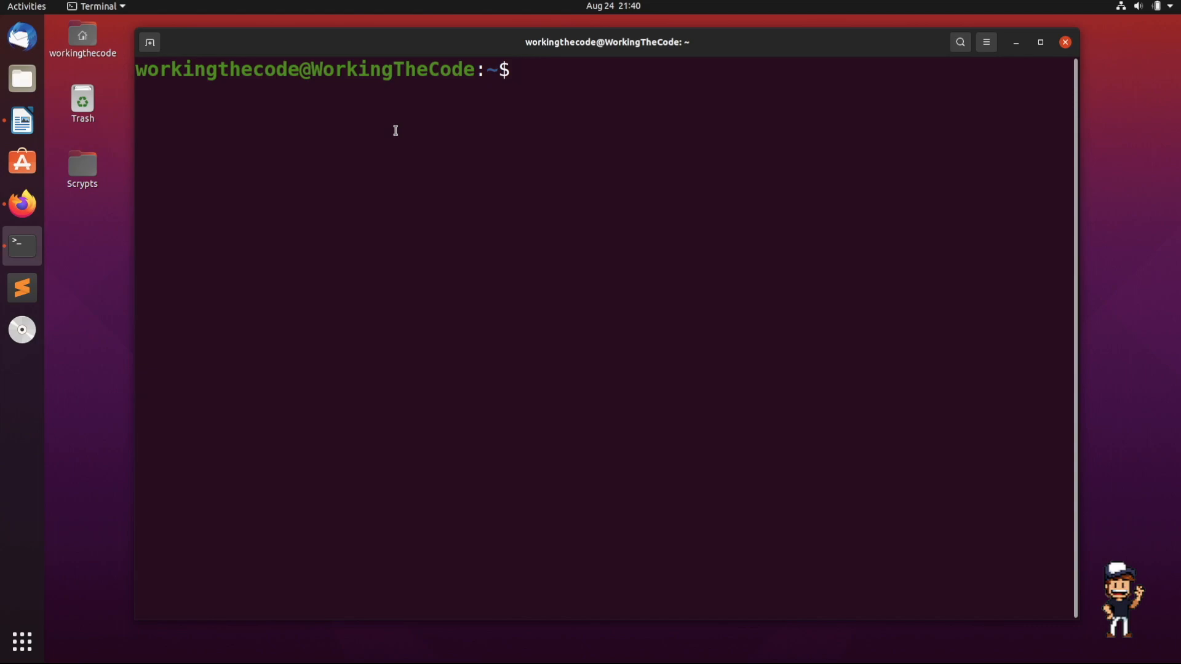
text(l)
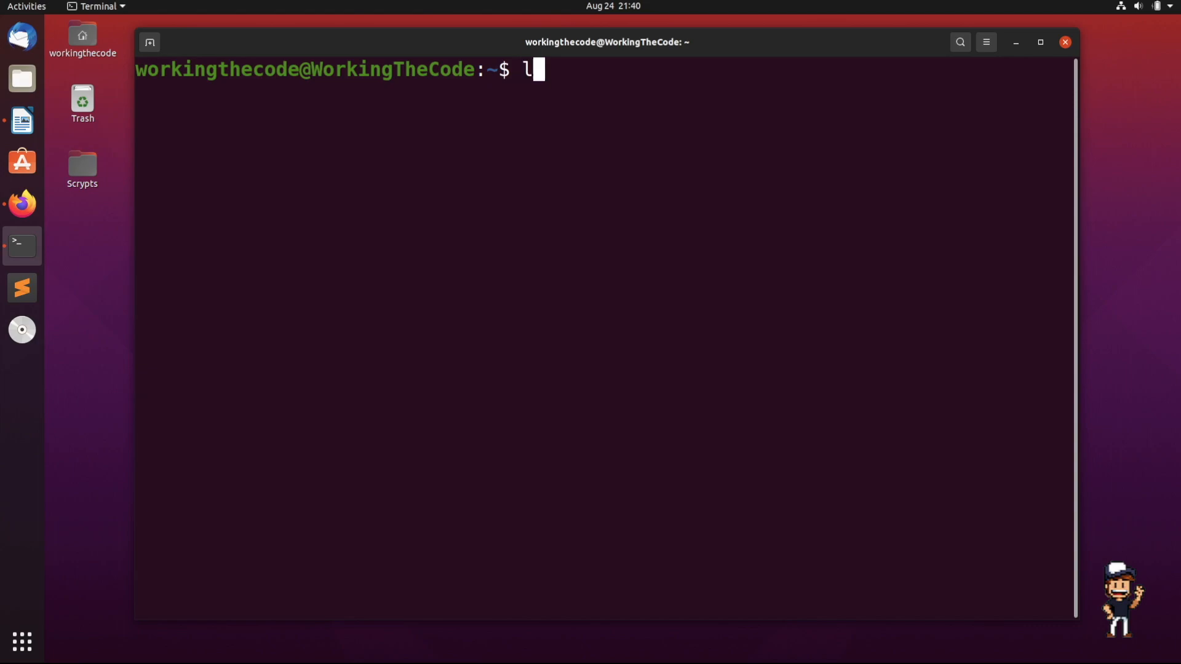
key(Return)
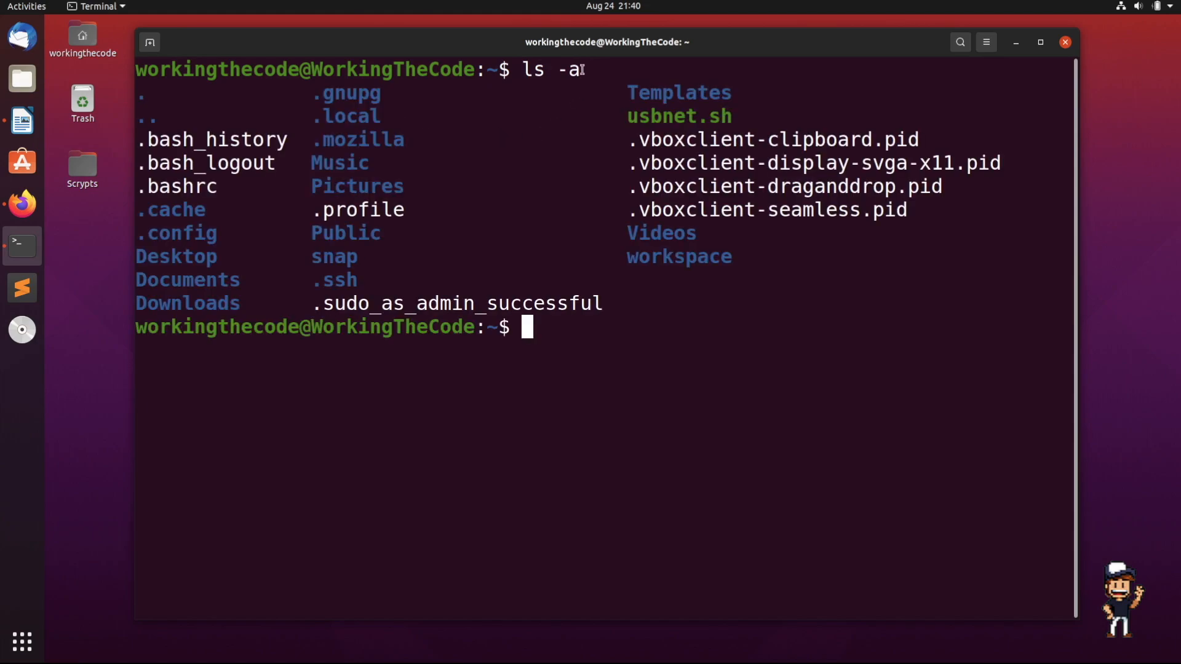
double_click(567, 68)
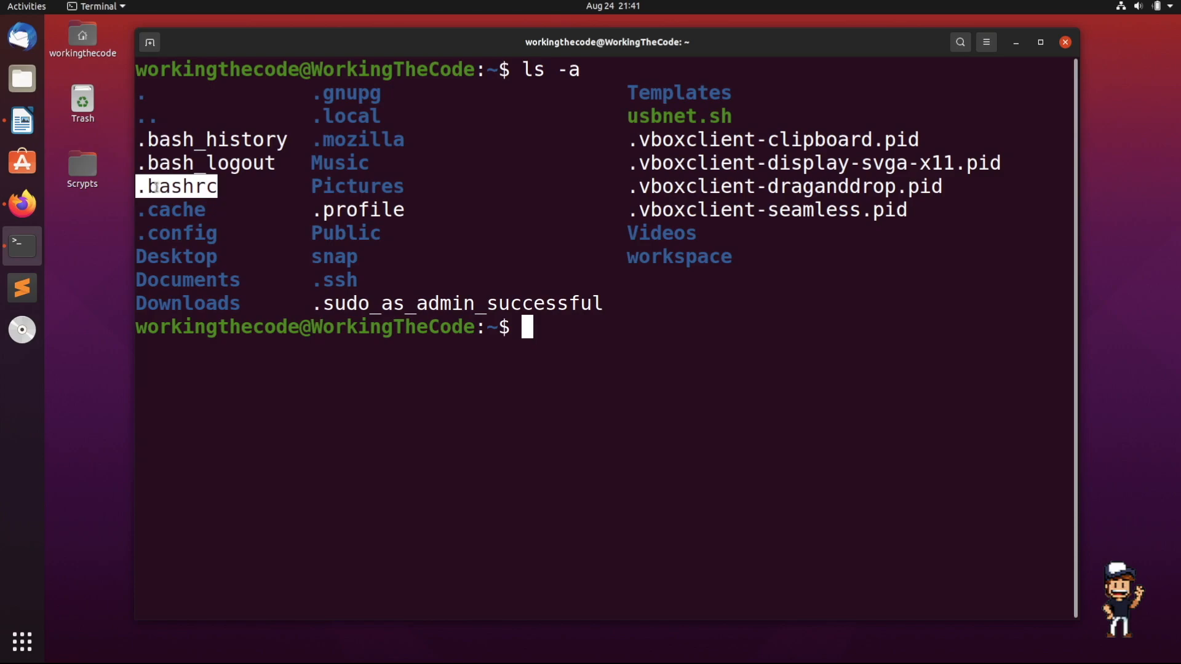
- Run 'gedit .bashrc' to edit the file in the text editor
text(ged)
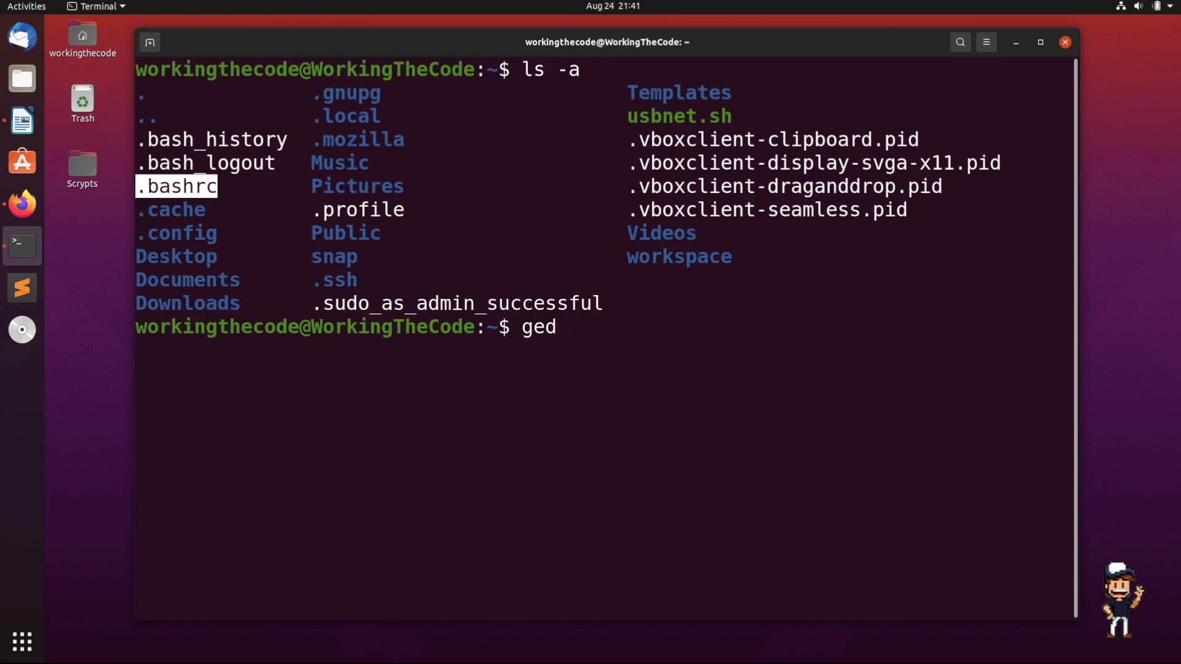
text(it .)
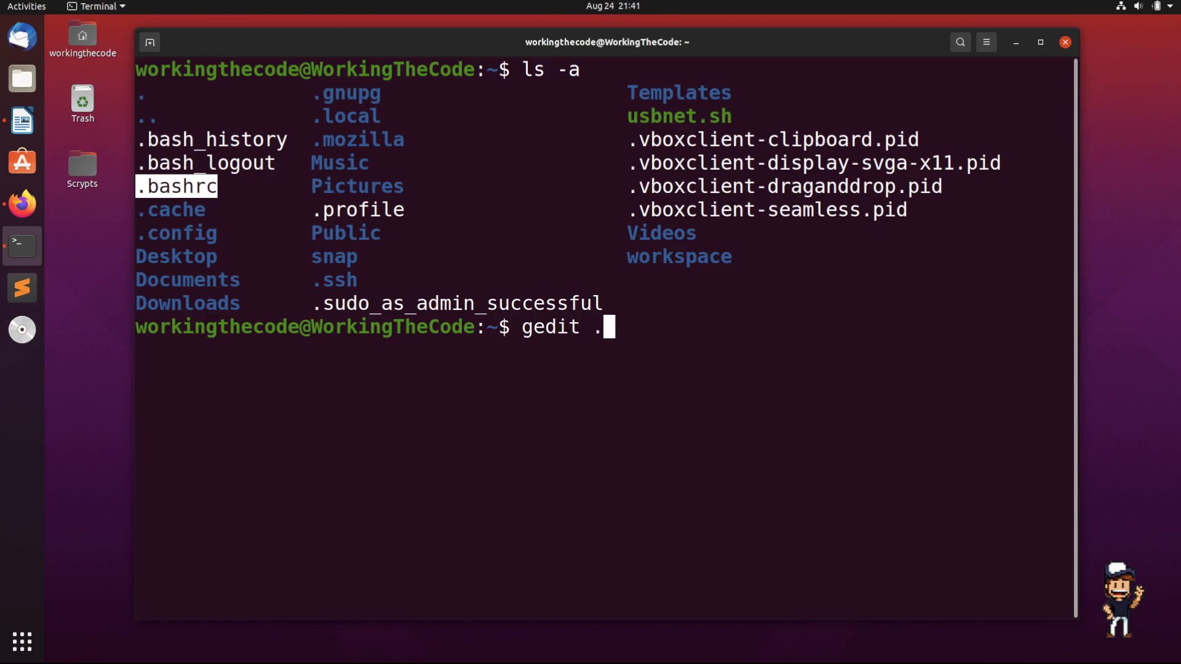
text(bas)
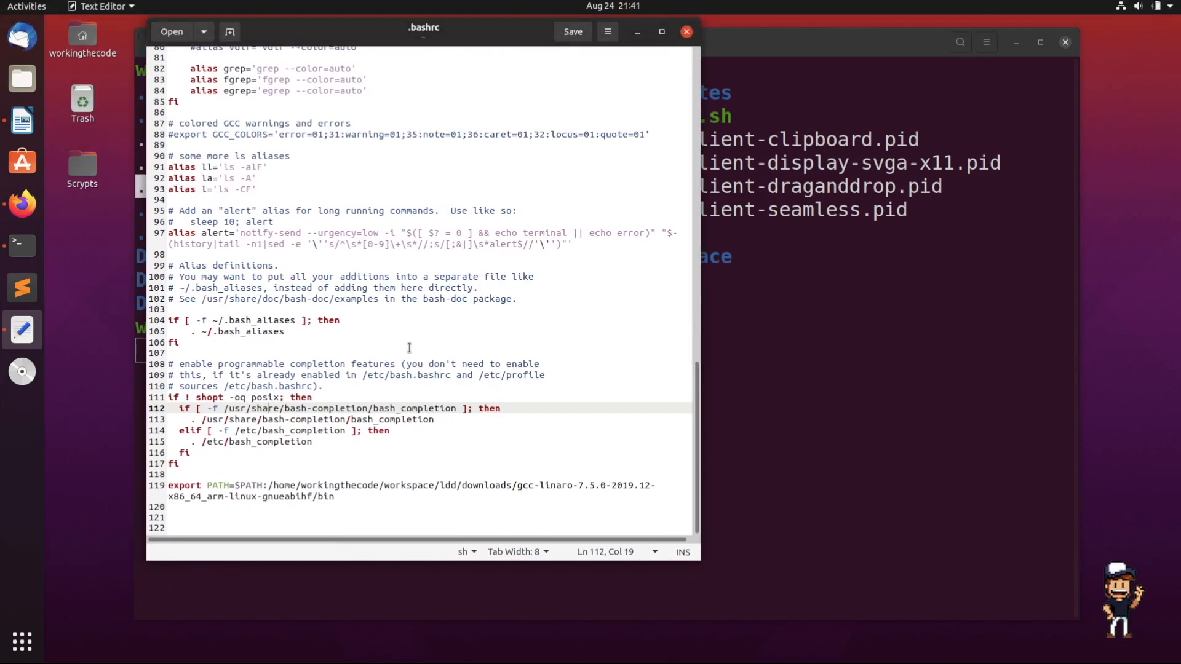
mouse_move(366, 397)
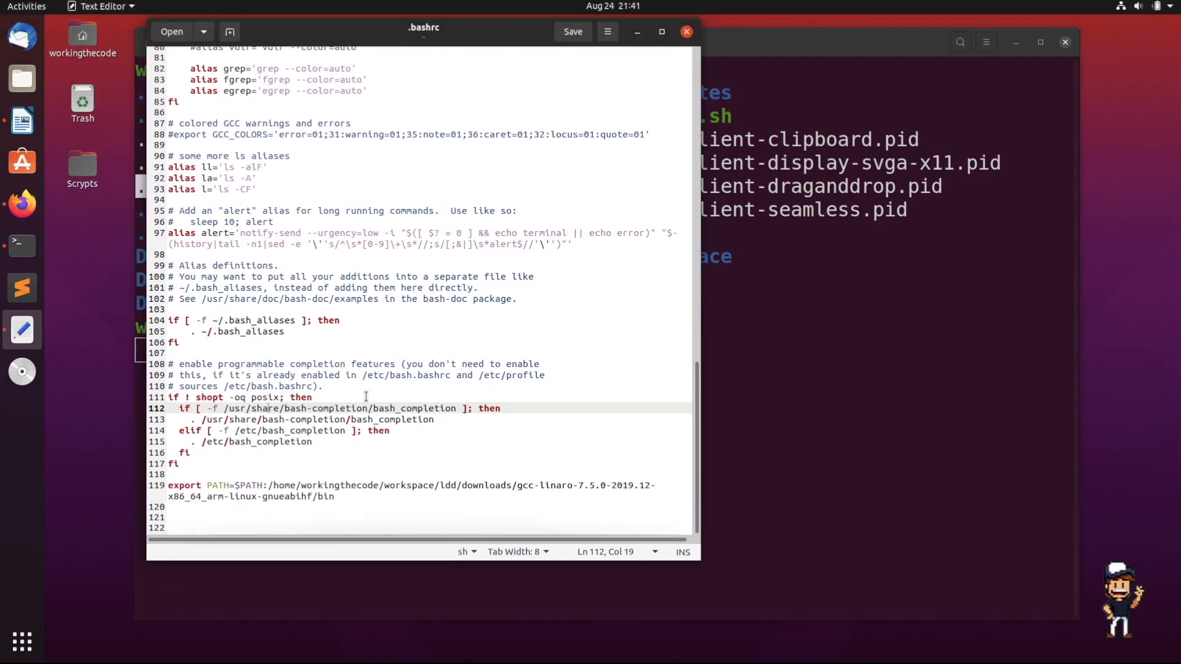
- Scroll .bashrc down to the blank lines after the PATH export
scroll(up, 3)
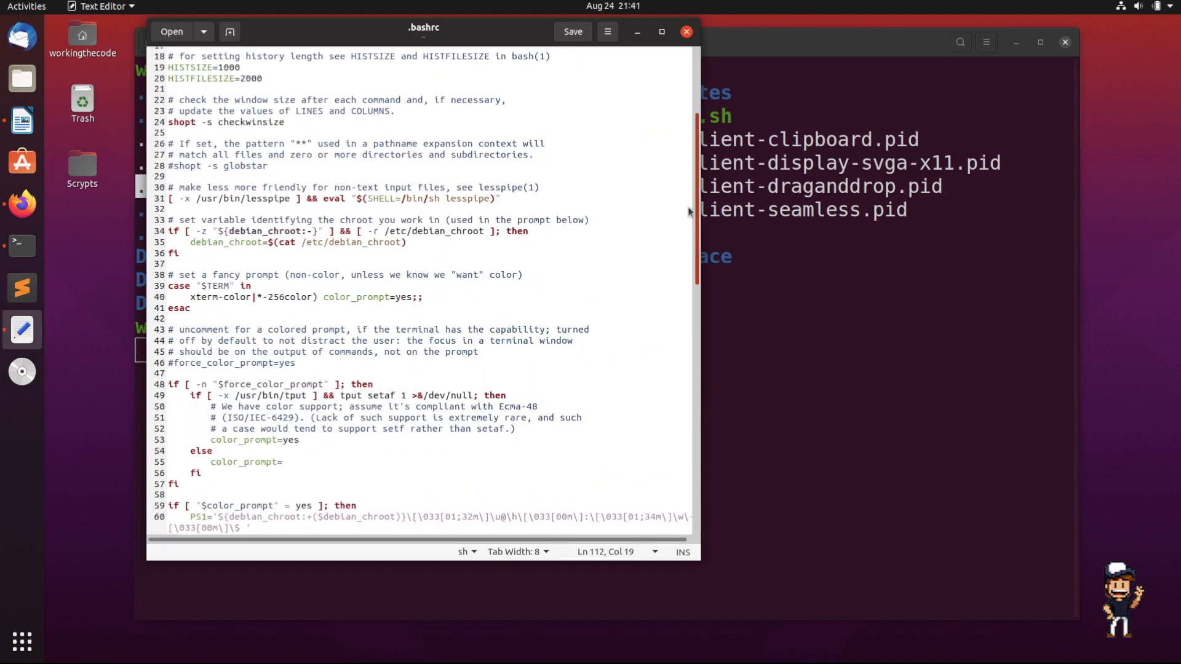
scroll(down, 3)
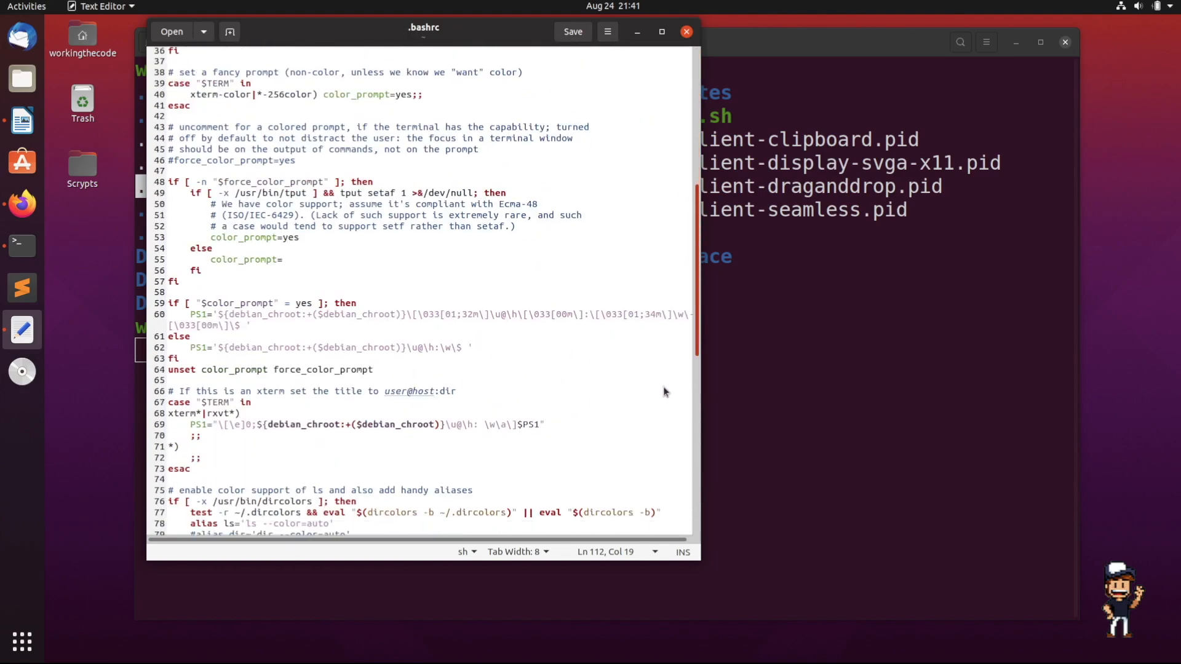
scroll(down, 3)
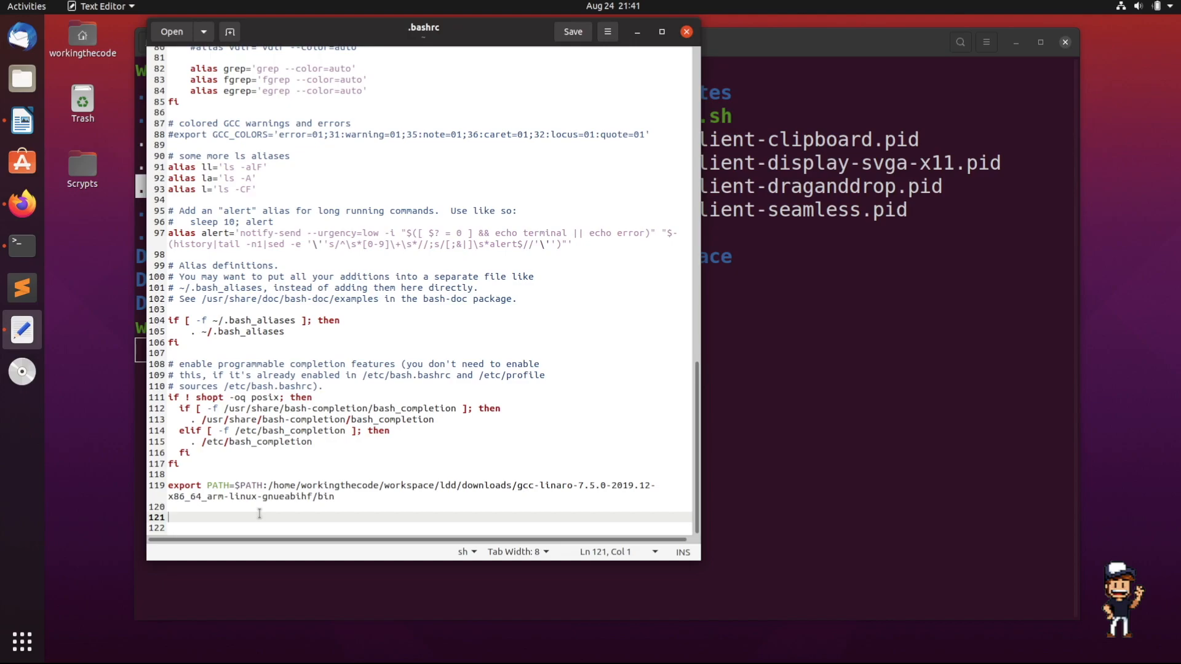
- Add the line echo "Hello WorkingTheCode" below the PATH export in .bashrc
text(echo ")
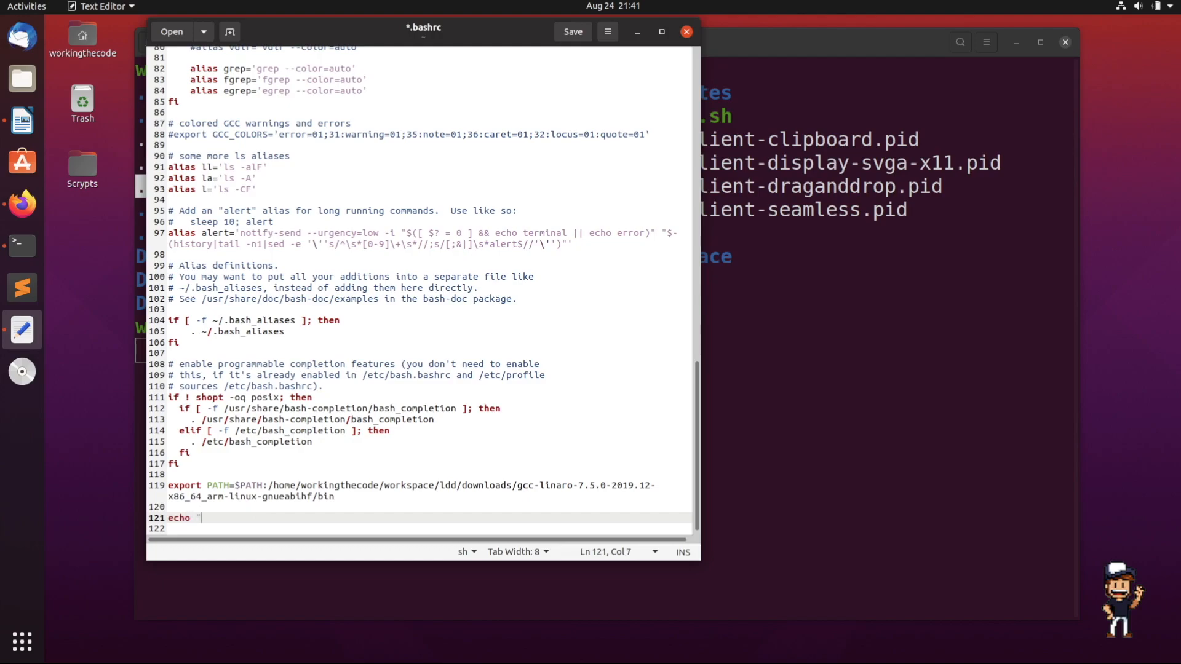
text(Hello)
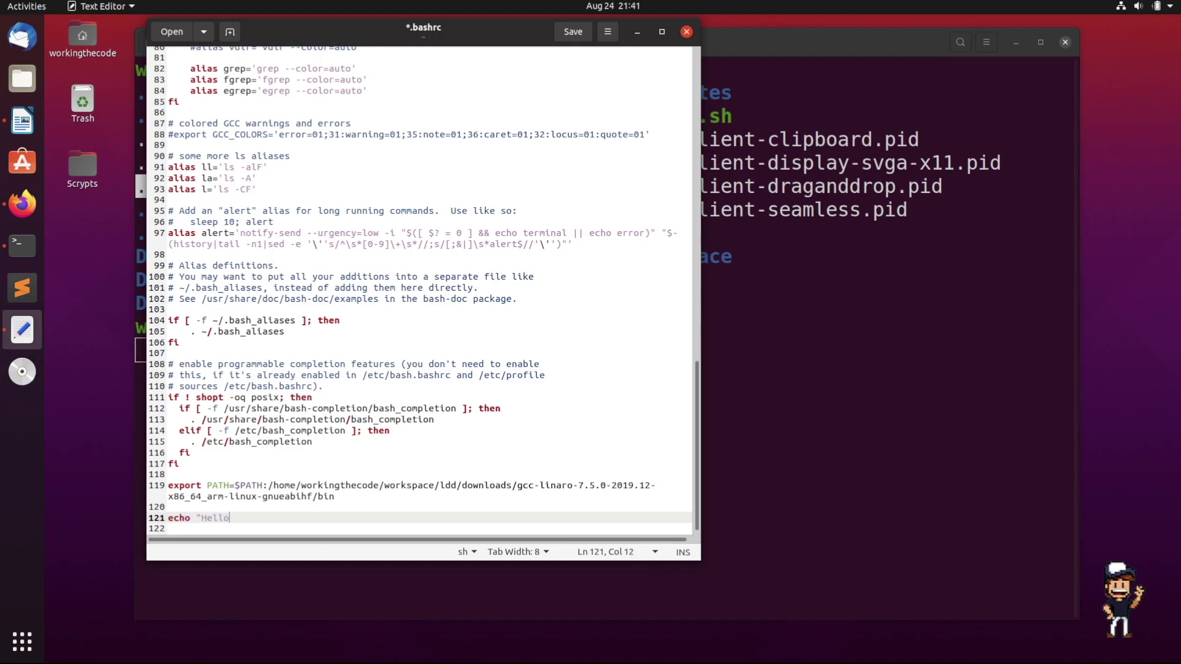
text(Working)
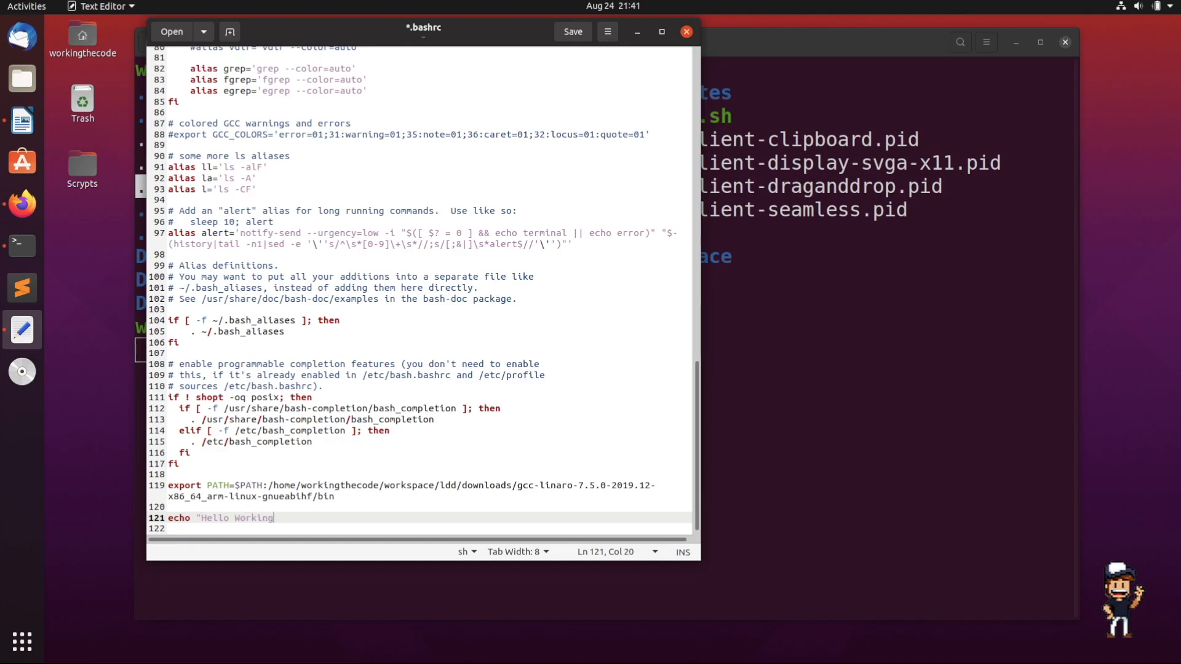
text(TheCO)
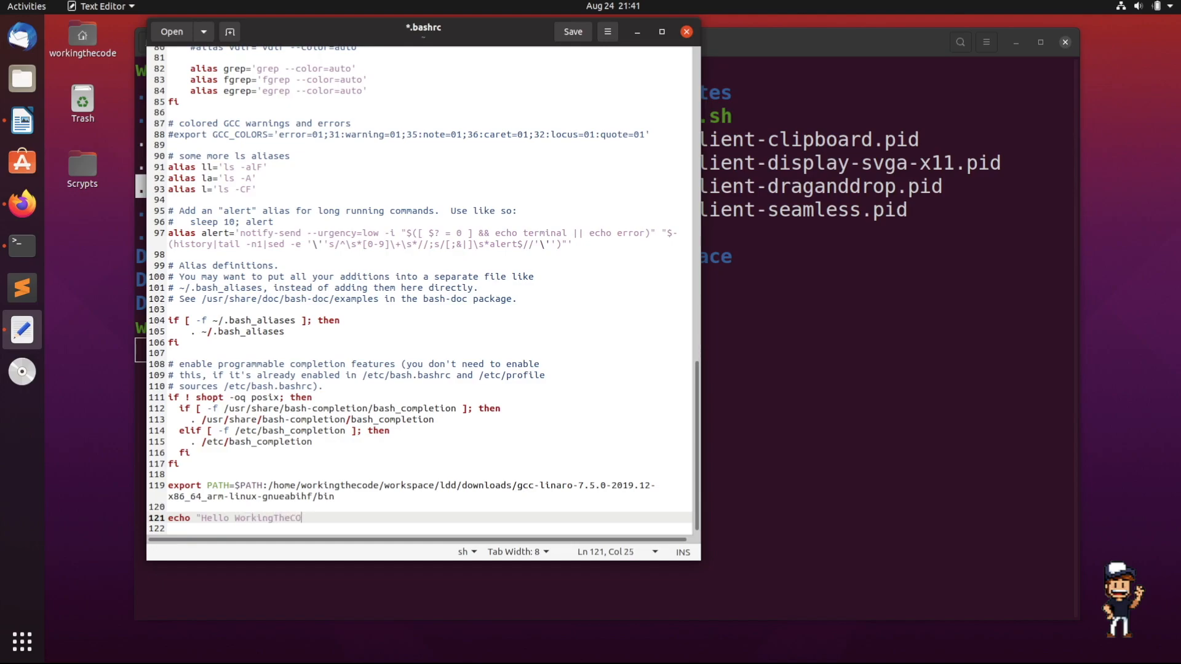
text(de)
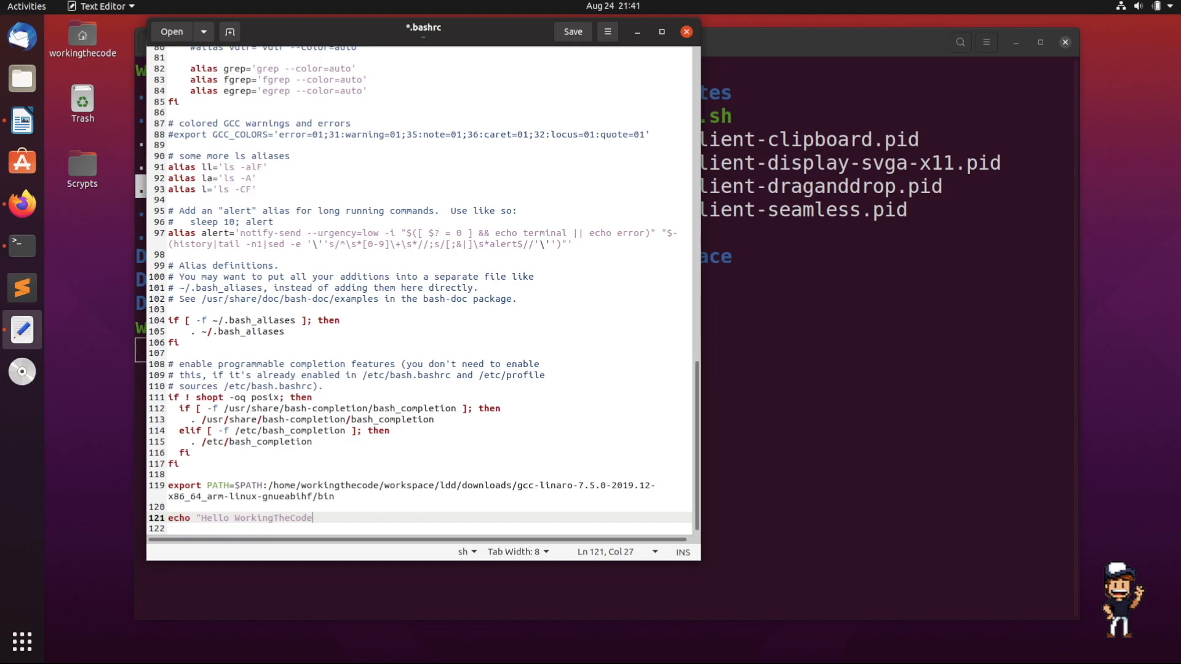
text(")
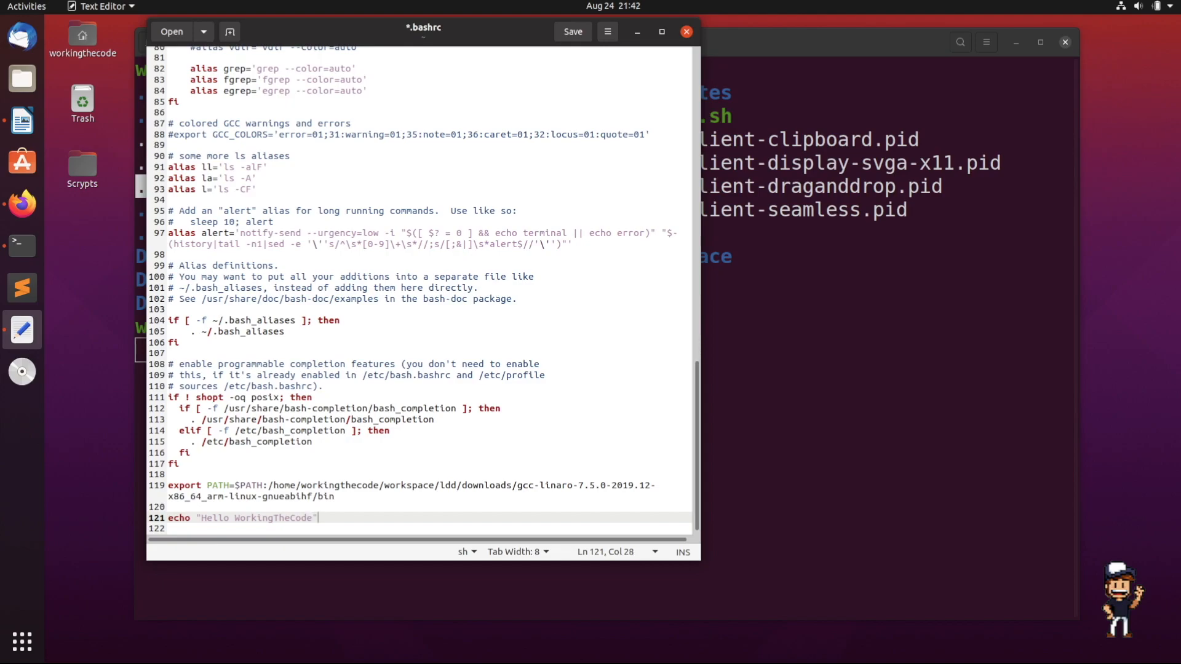
mouse_move(319, 371)
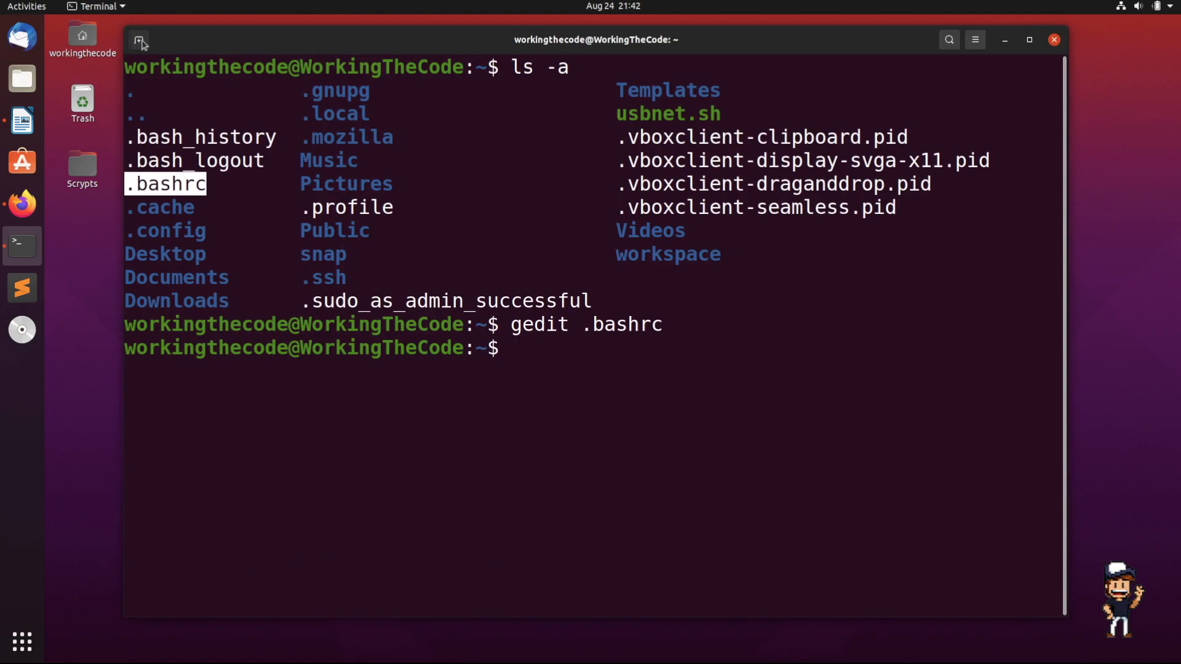
- Verify a new Terminal tab greets with 'Hello WorkingTheCode', then move to Firefox
click(138, 39)
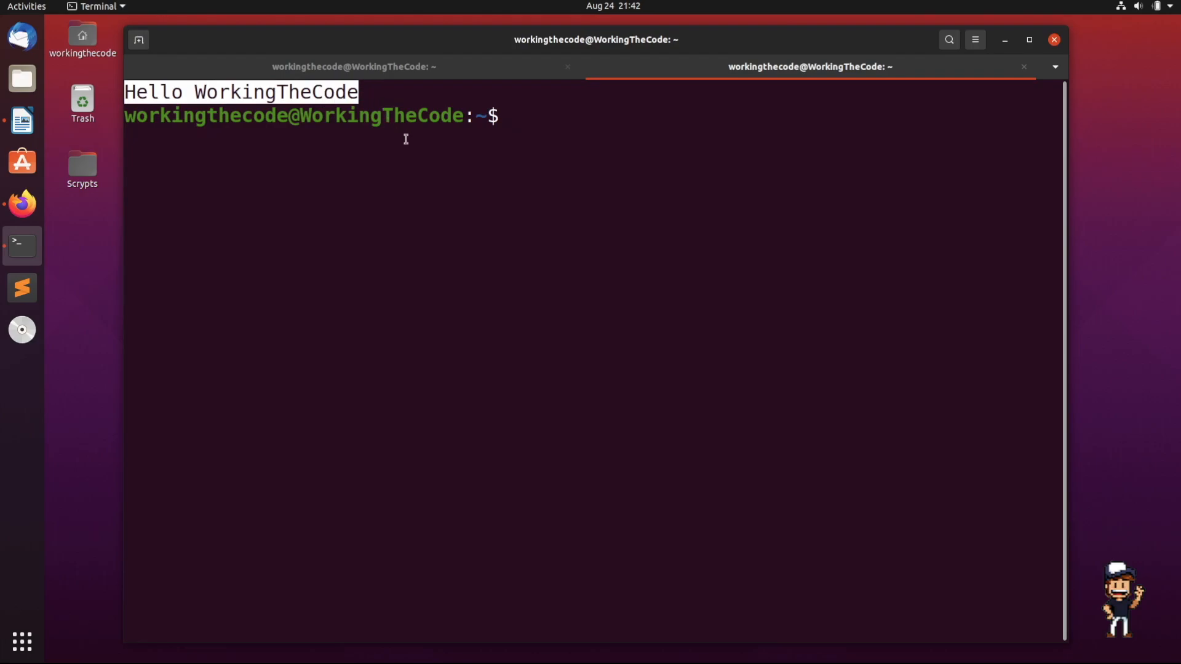
mouse_move(125, 245)
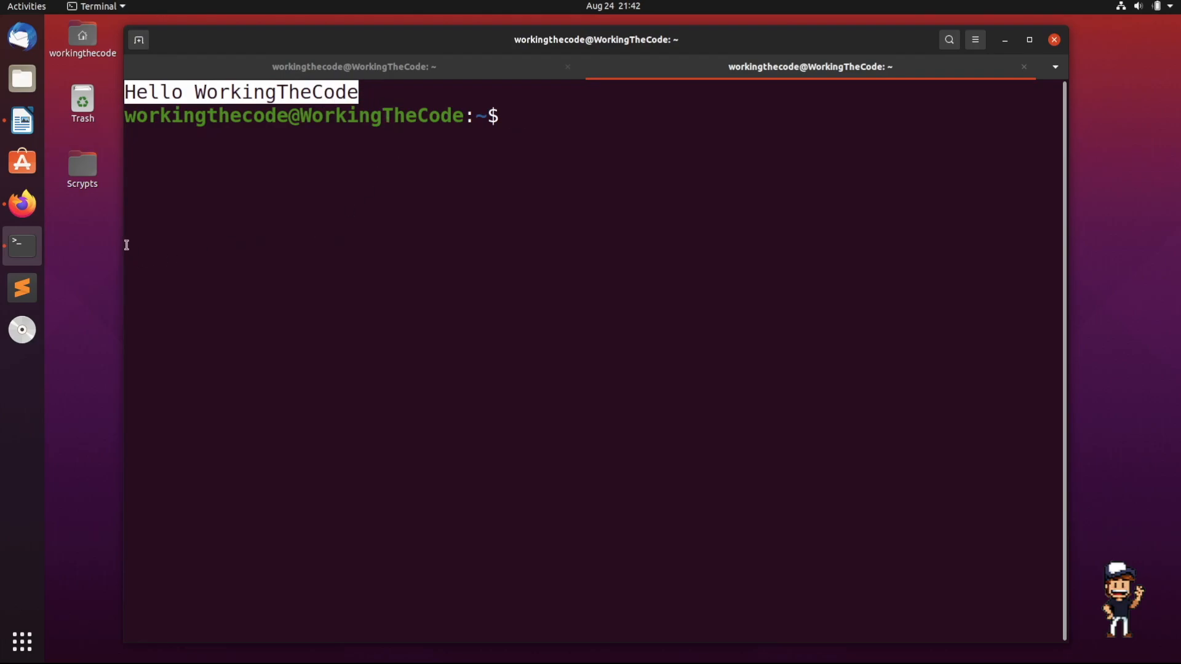
click(23, 204)
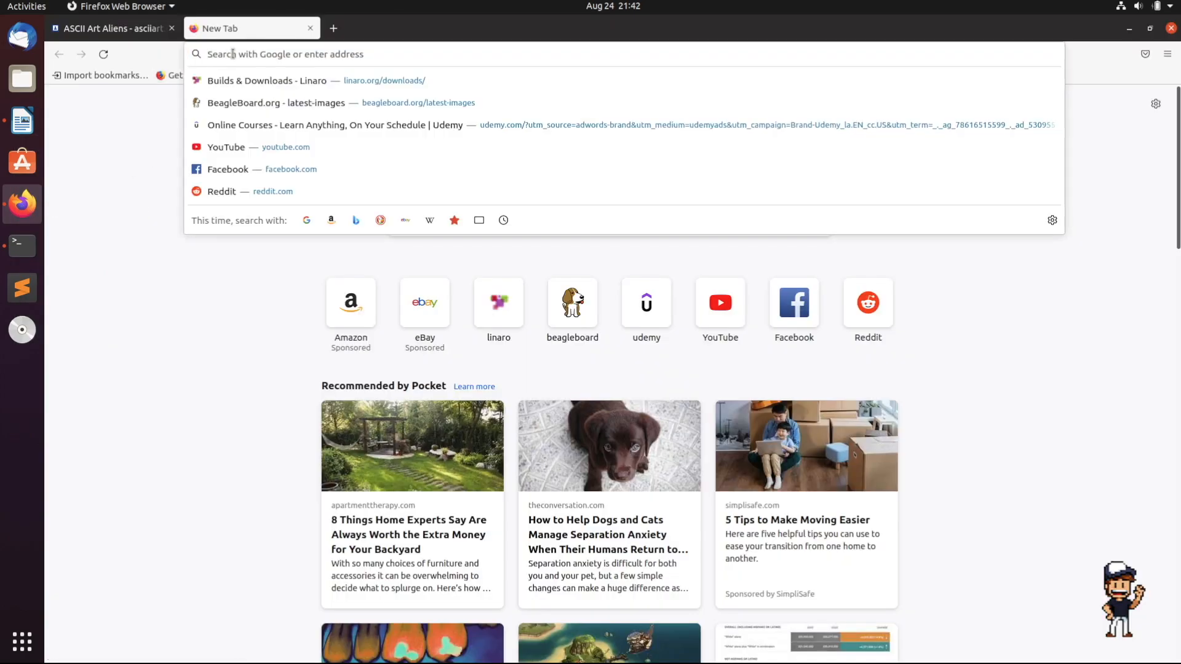
- Search for 'asci art', enter the ASCII Art Archive and its Space category
text(asci)
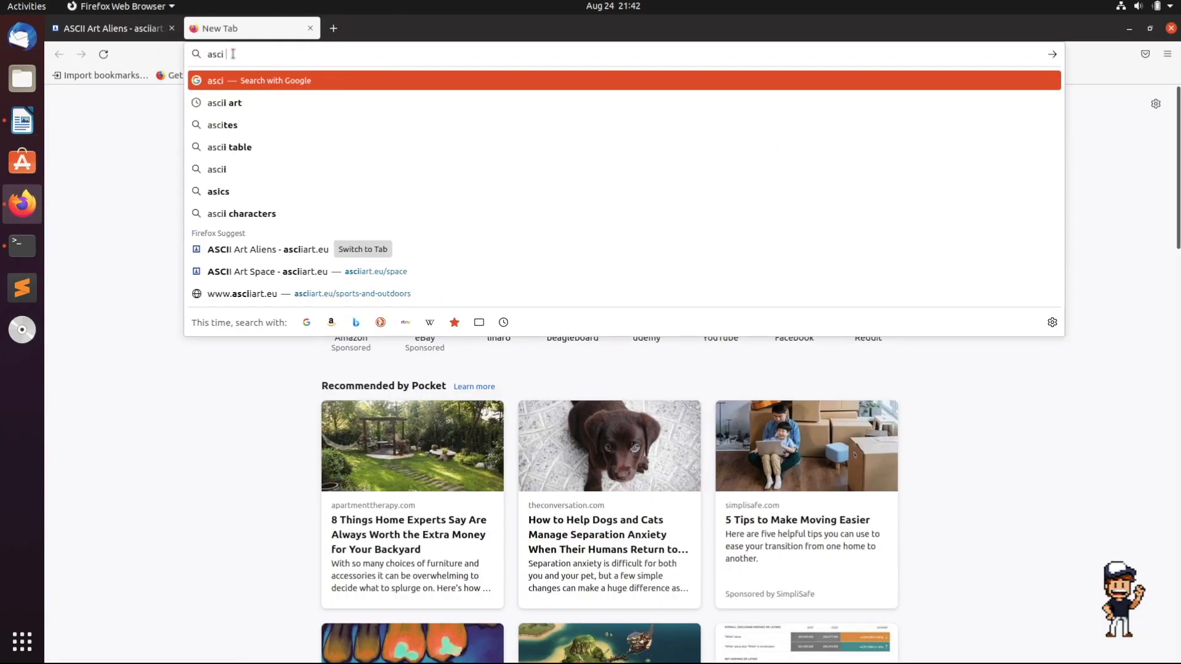
click(224, 102)
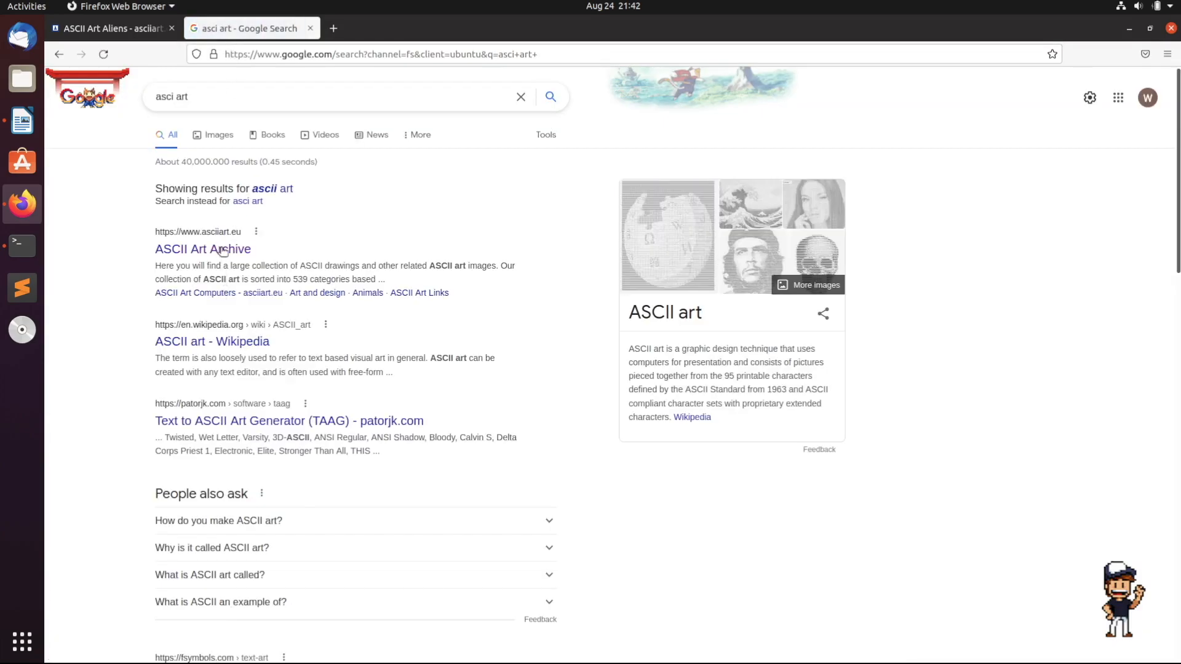
click(203, 249)
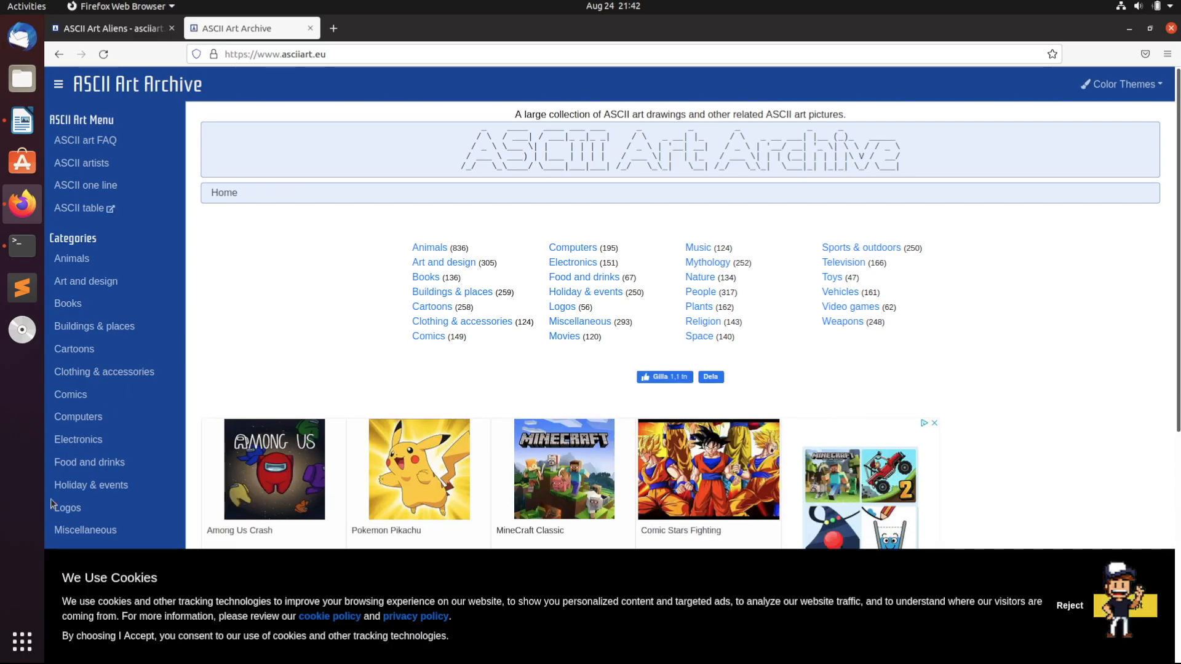
scroll(down, 3)
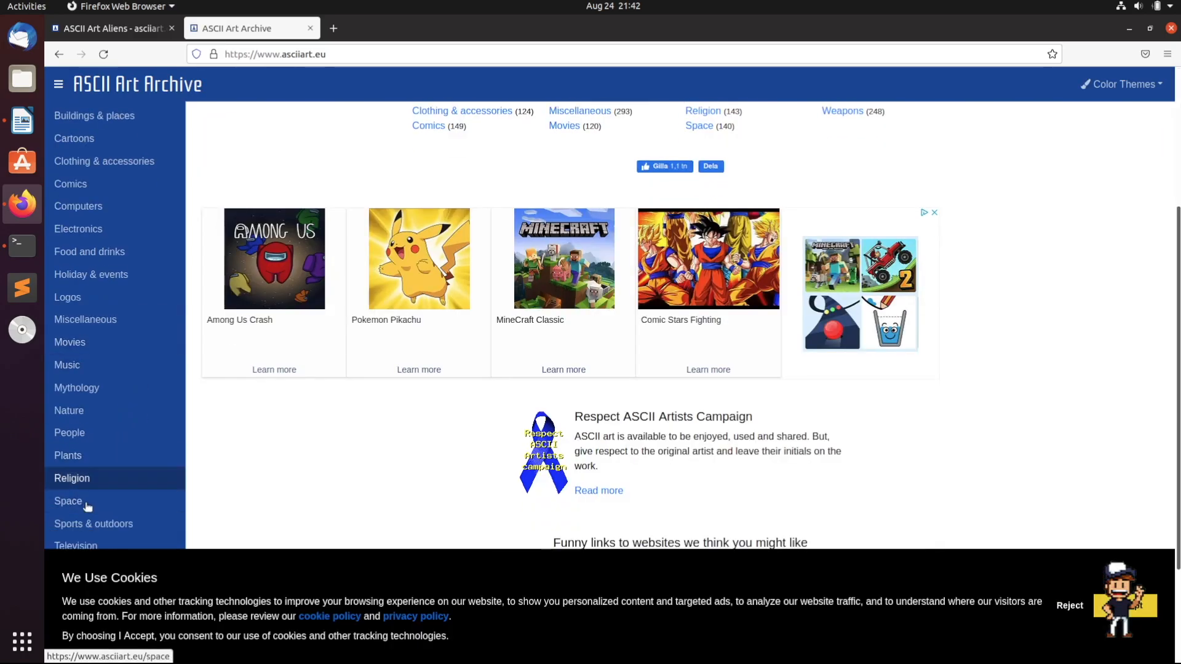
click(68, 501)
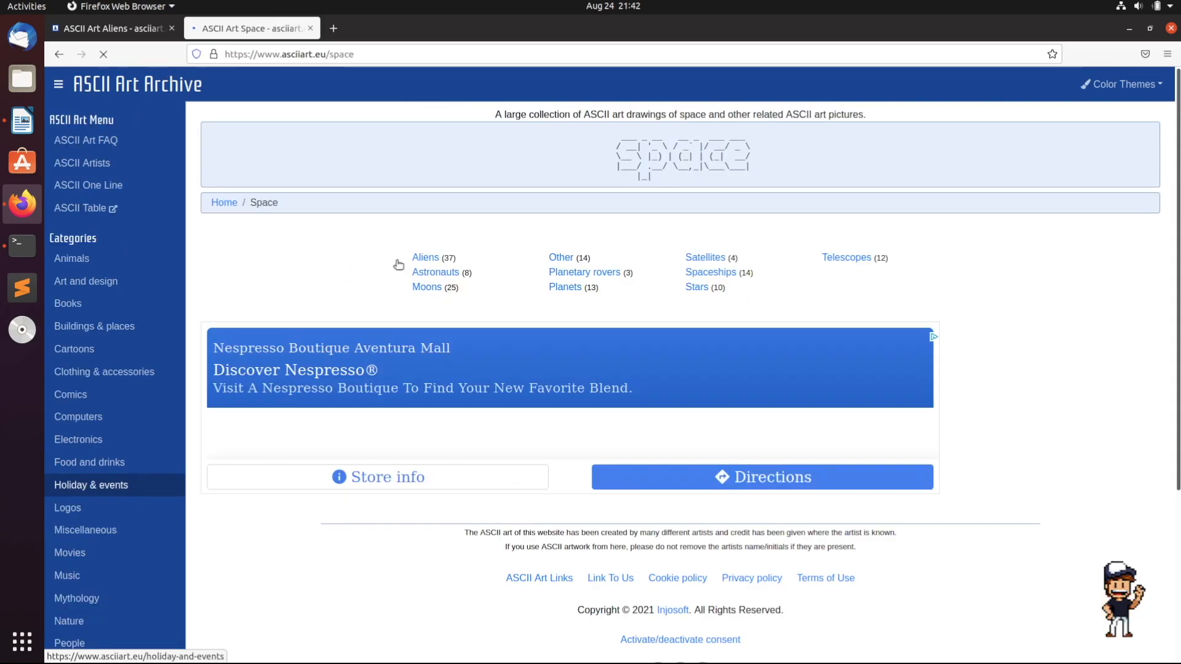
- Browse the Aliens page down to the alien drawing with the ZAP blaster
click(426, 257)
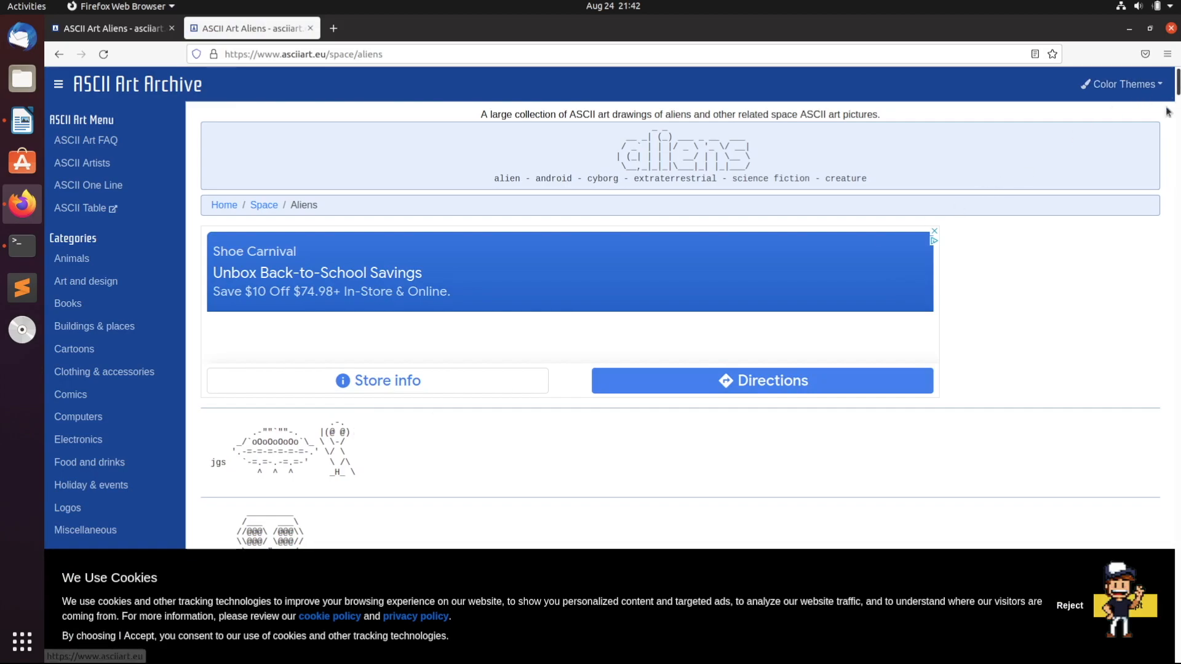
scroll(down, 3)
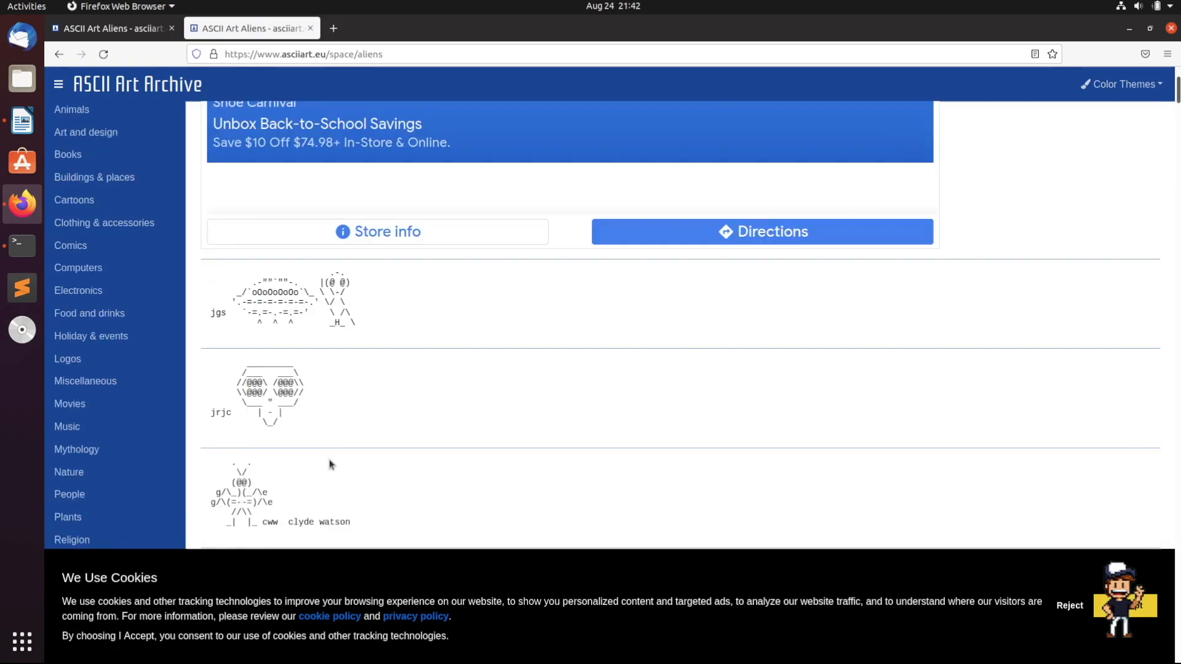
scroll(down, 3)
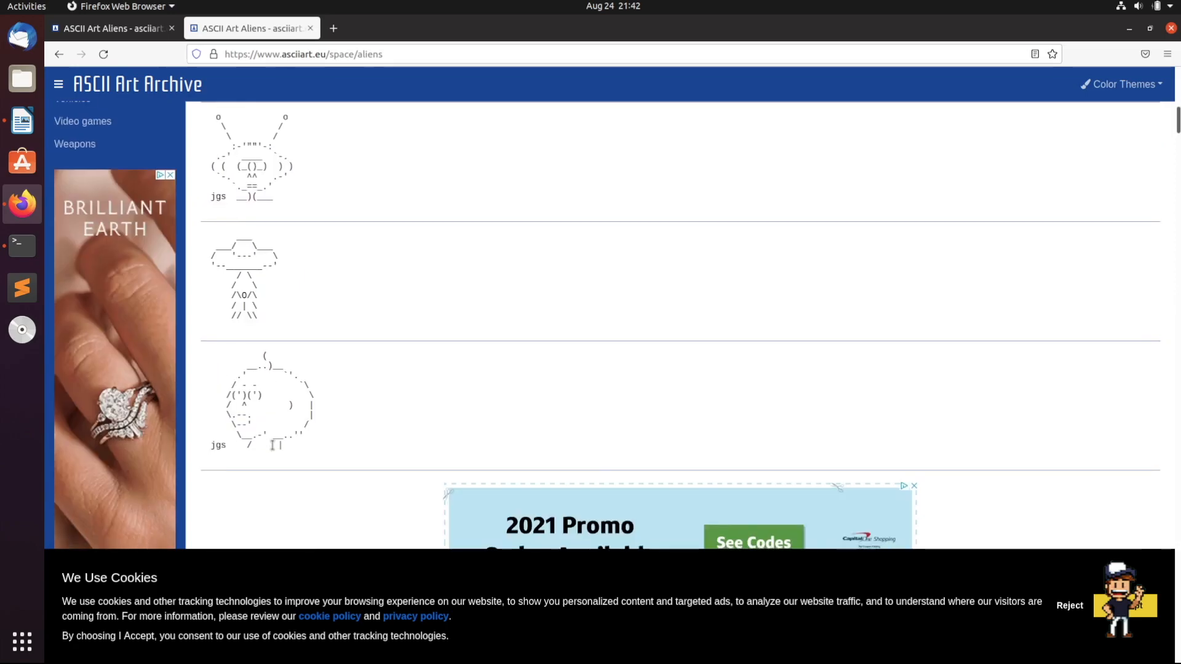
scroll(down, 3)
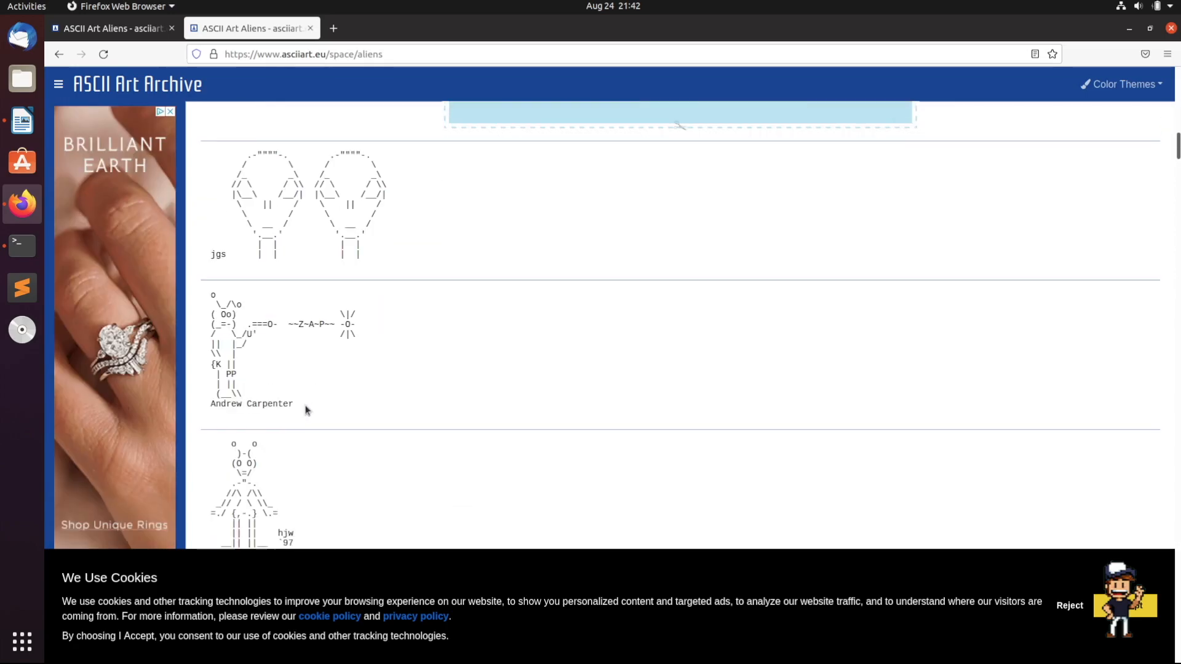
- Copy Andrew Carpenter's complete alien drawing and return to Terminal
key(ctrl+c)
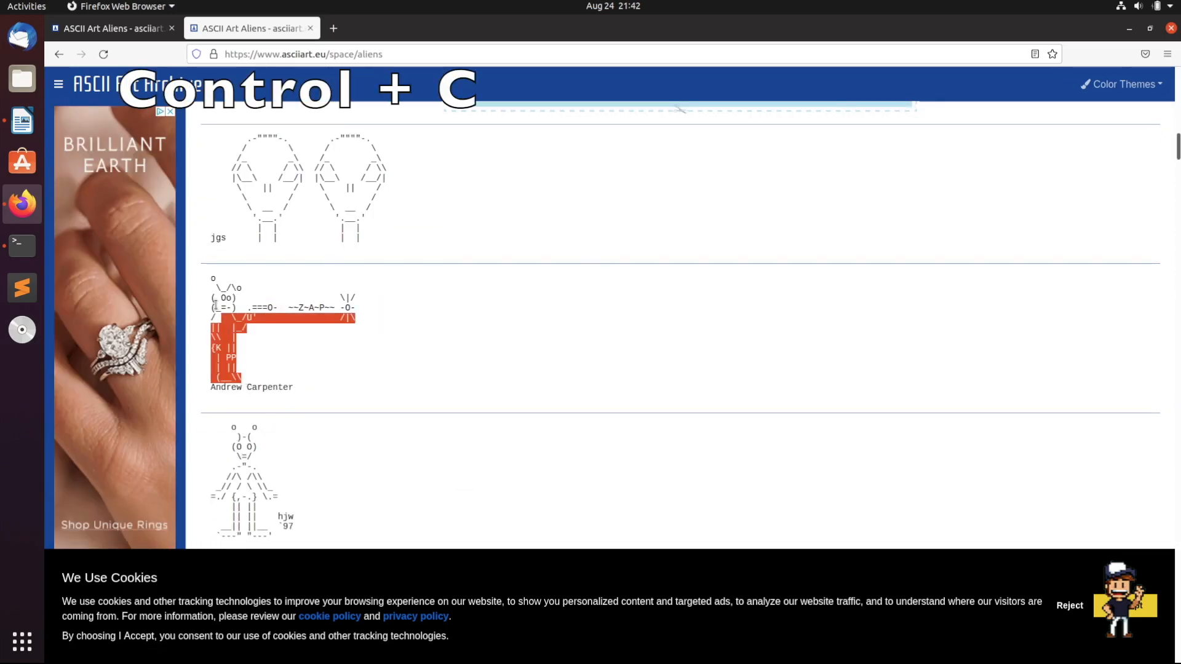
key(ctrl+c)
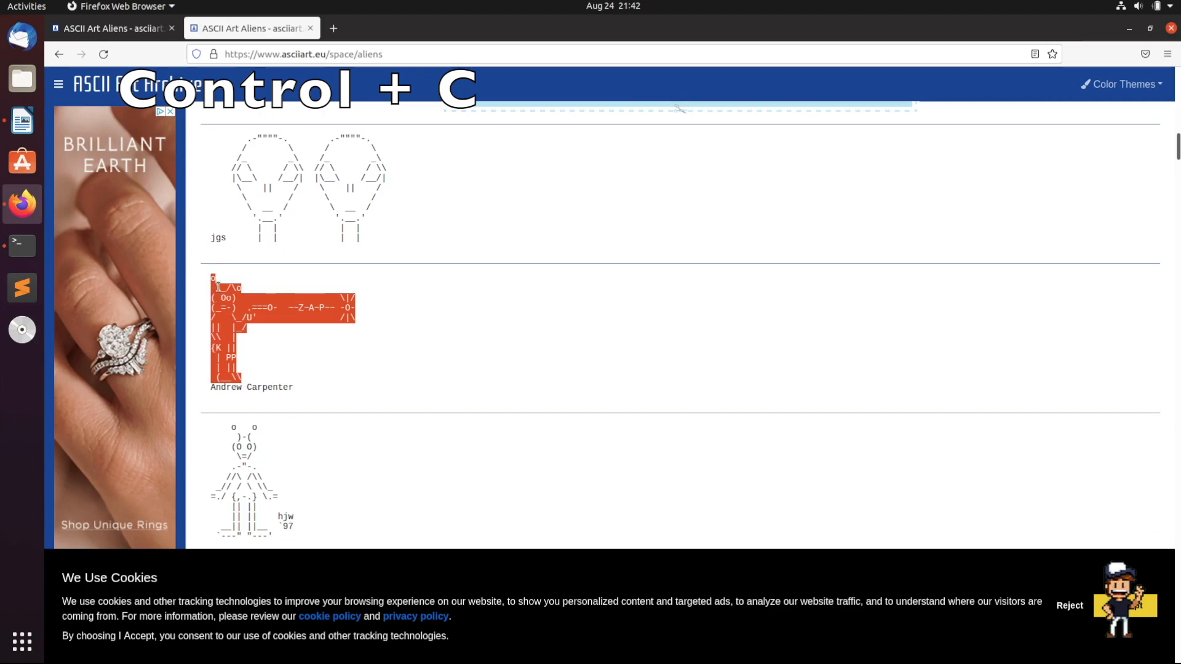
key(ctrl+c)
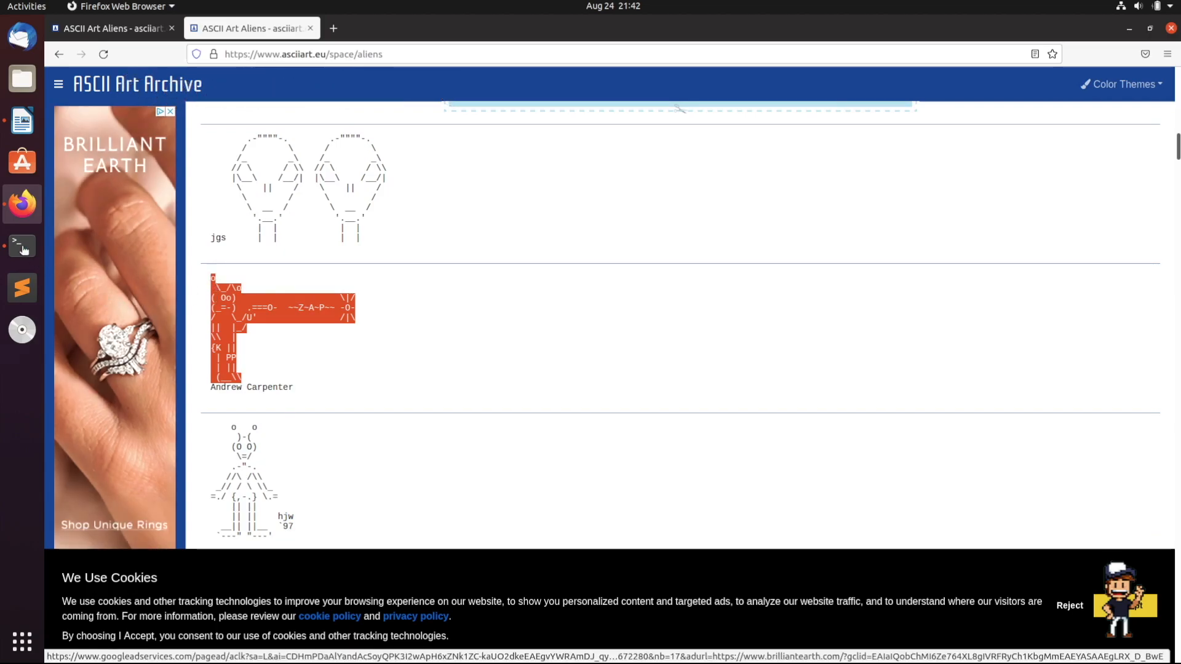
click(22, 244)
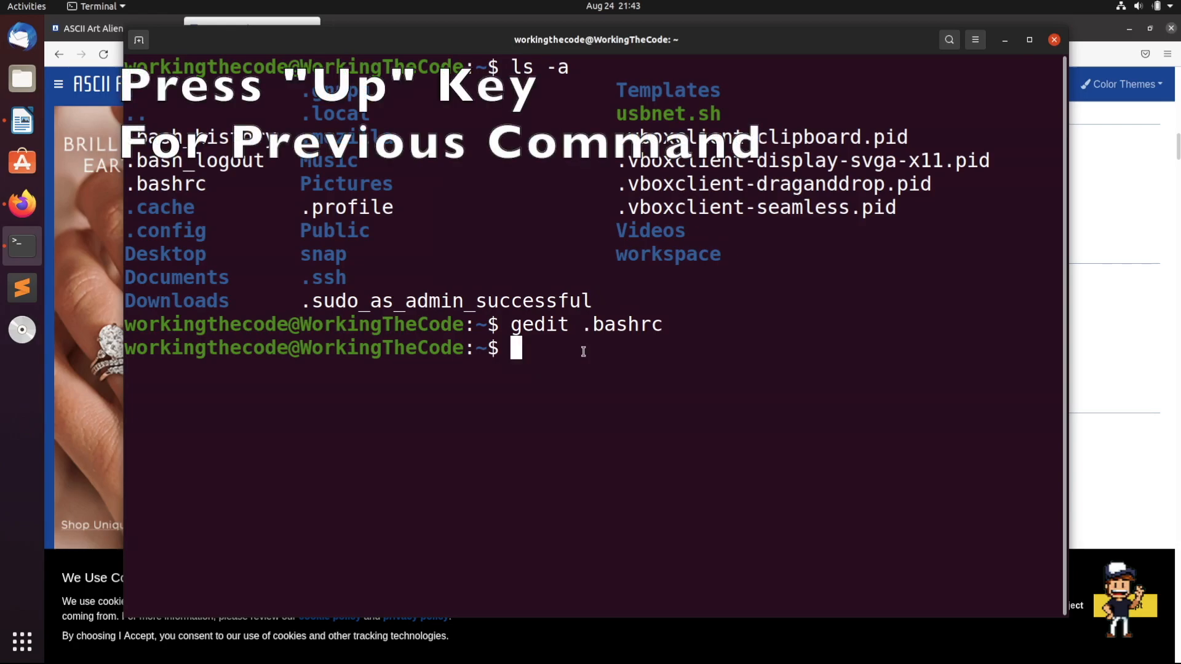
- Recall and rerun 'gedit .bashrc' to reopen the file
key(Up)
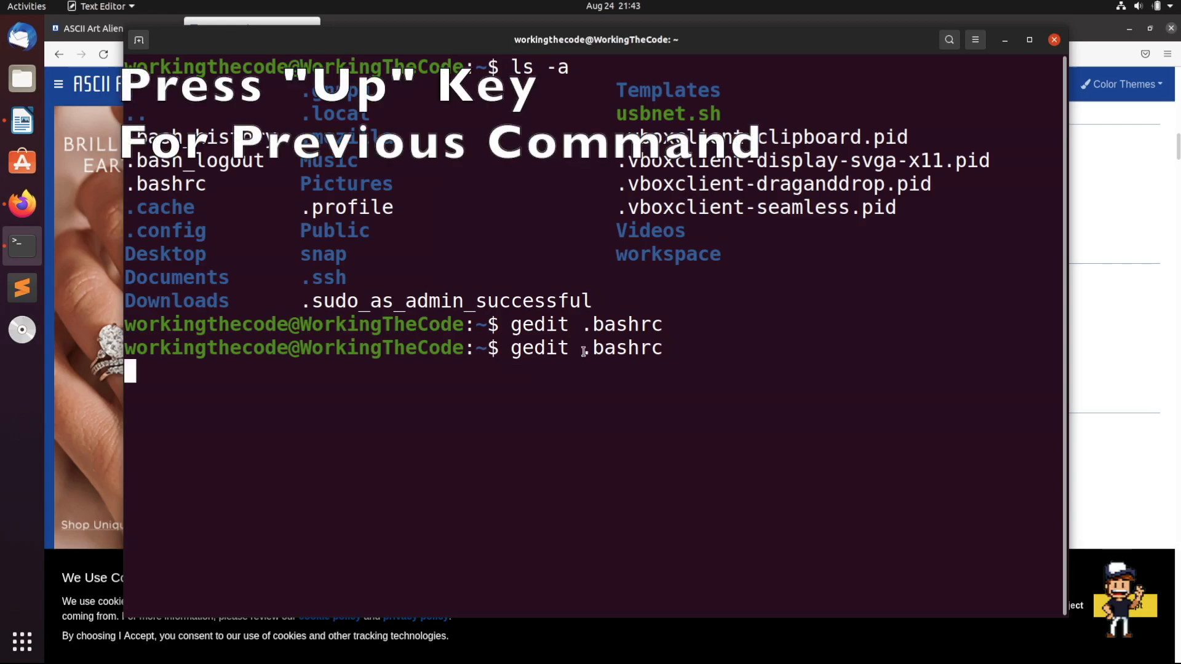
key(Return)
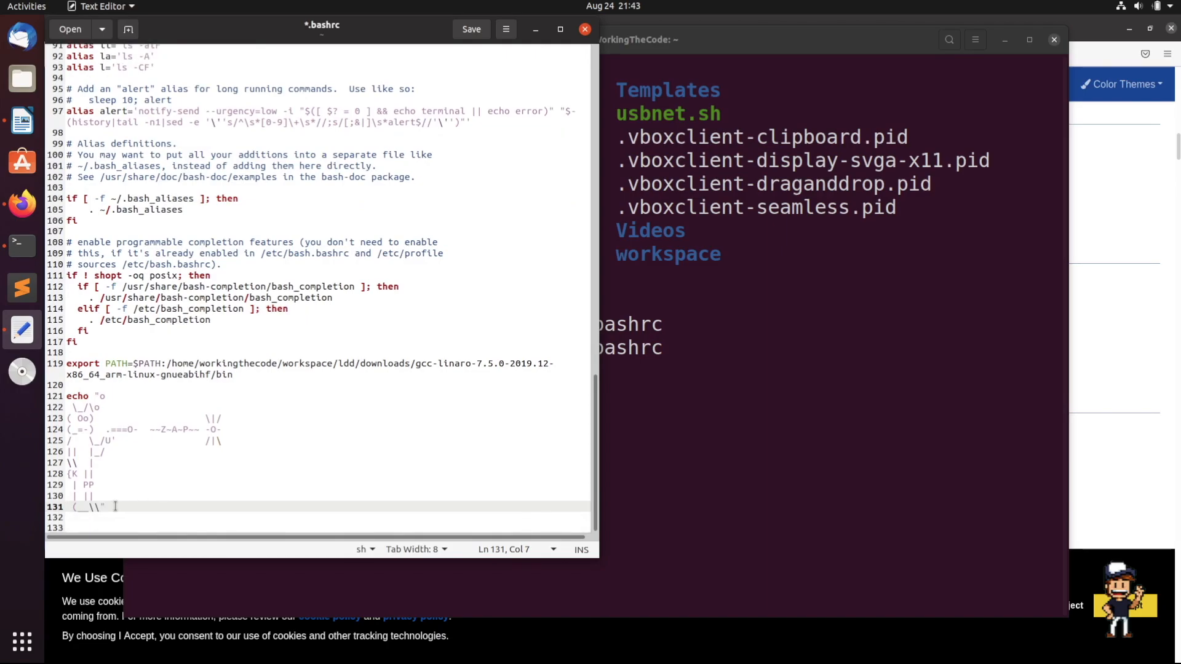
- Save .bashrc with the alien ASCII art inside an echo command
click(471, 28)
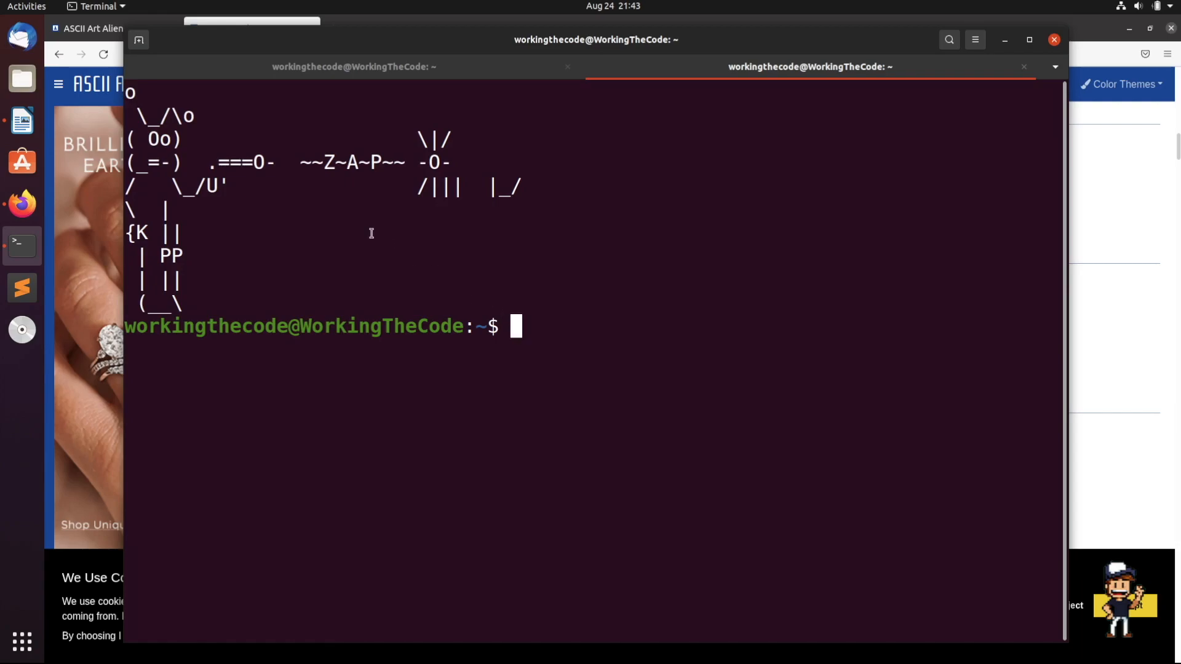
mouse_move(307, 196)
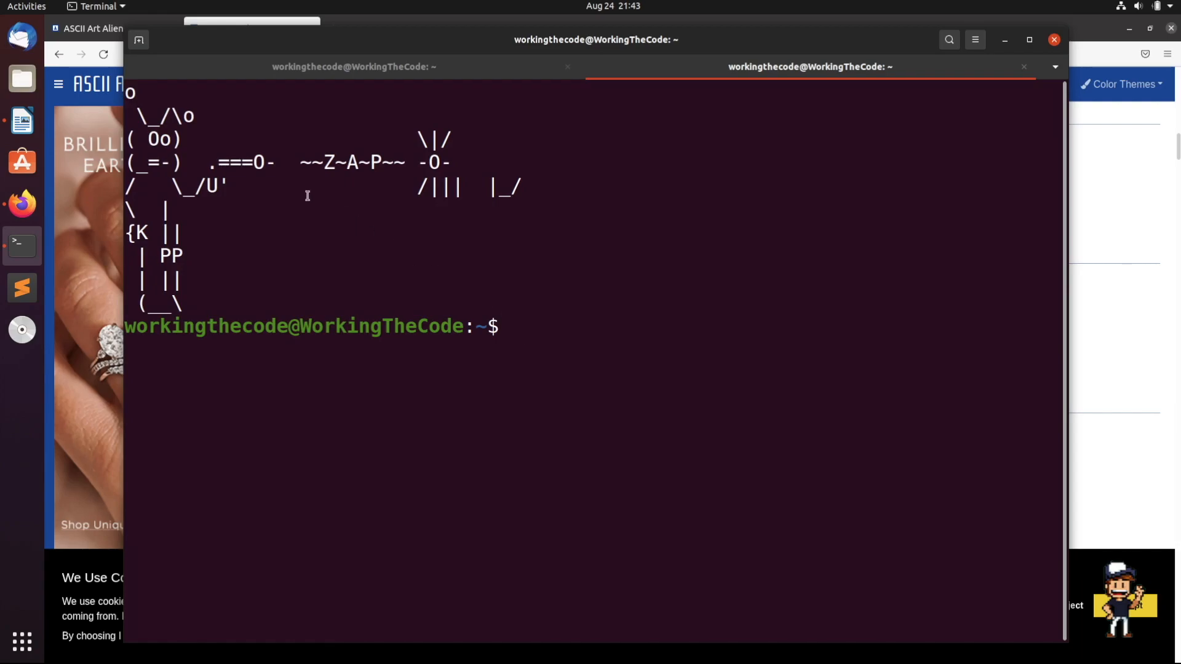